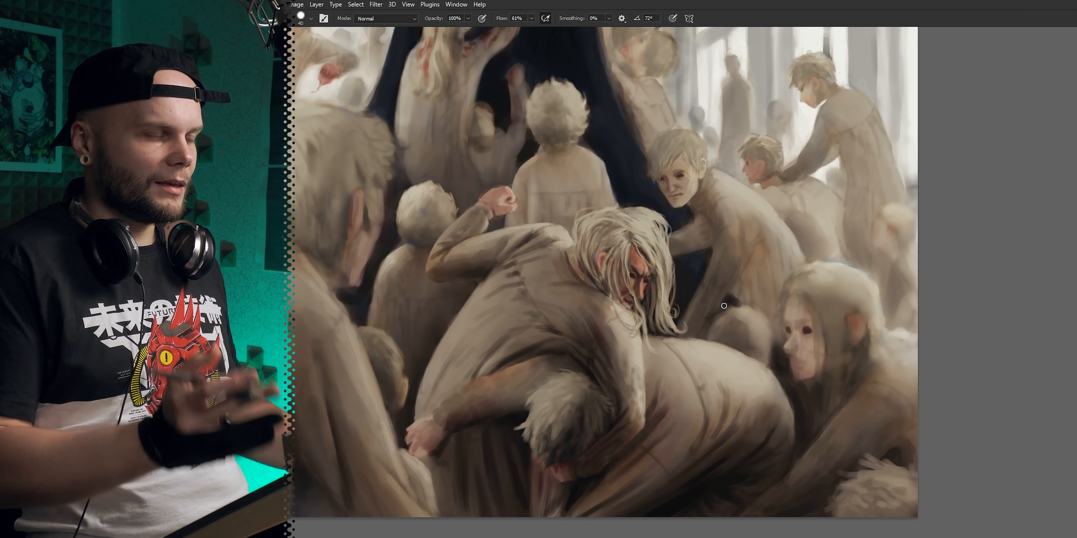
{"action": "mouse_move", "coordinate": [719, 353]}
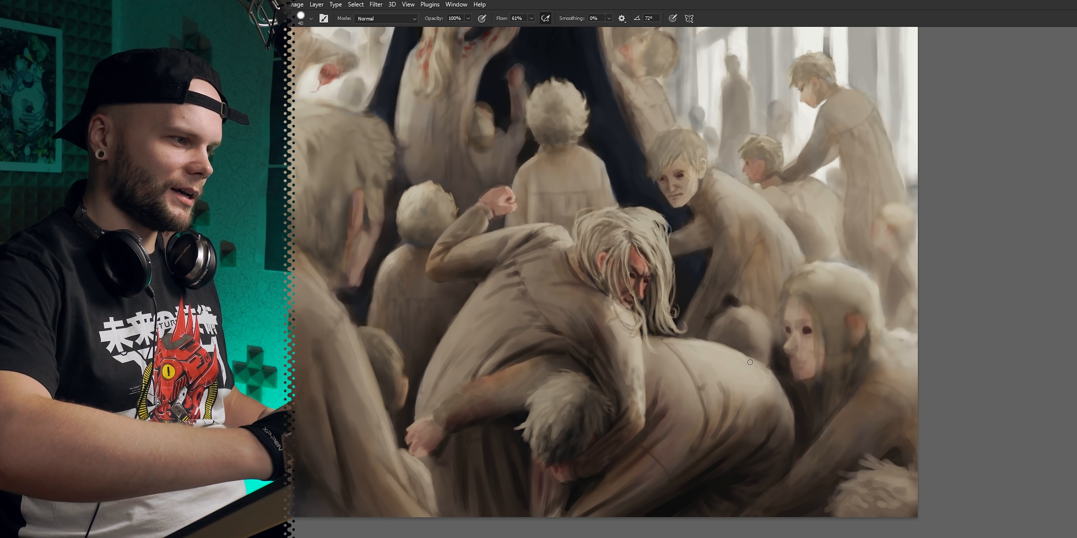
{"action": "mouse_move", "coordinate": [732, 350]}
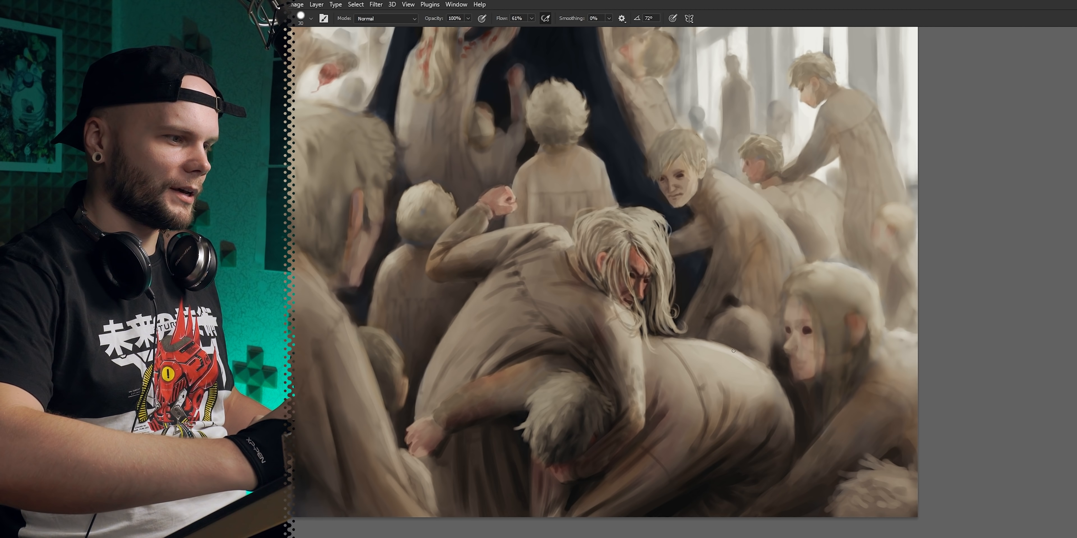